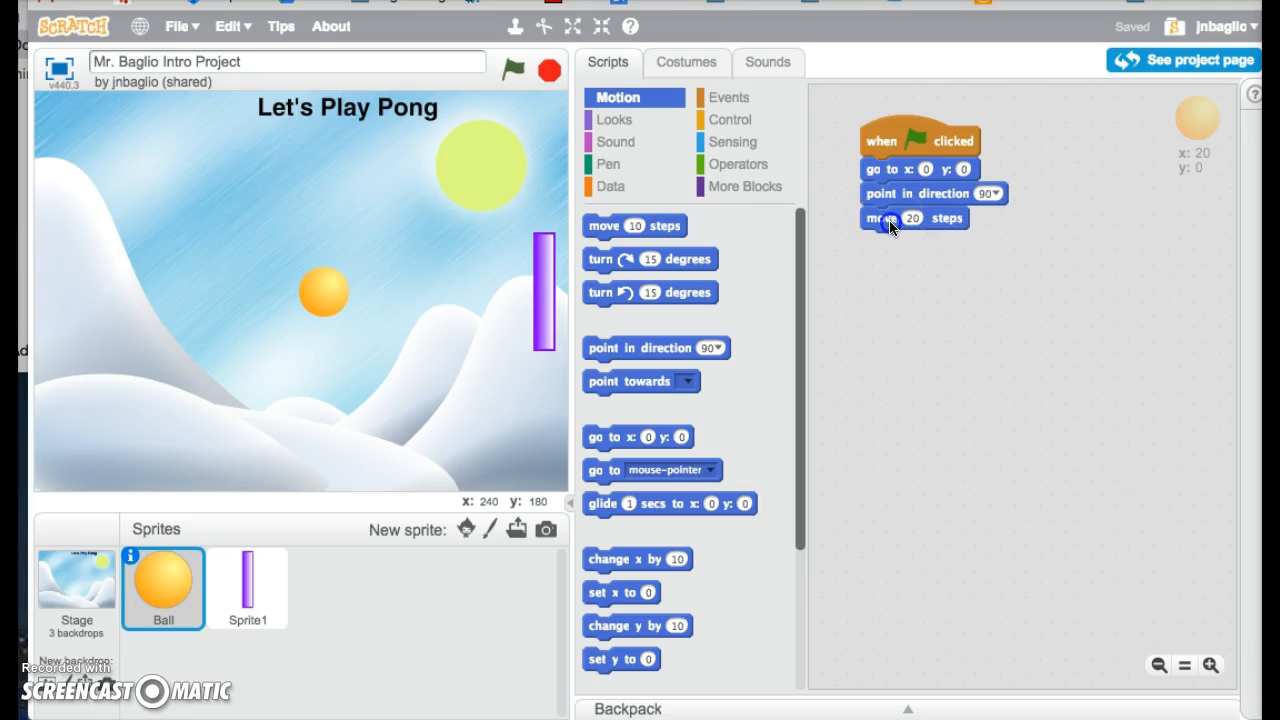
Step: Detach move 10 steps from the green-flag script, set it aside and show the Control blocks
drag(890, 218, 990, 300)
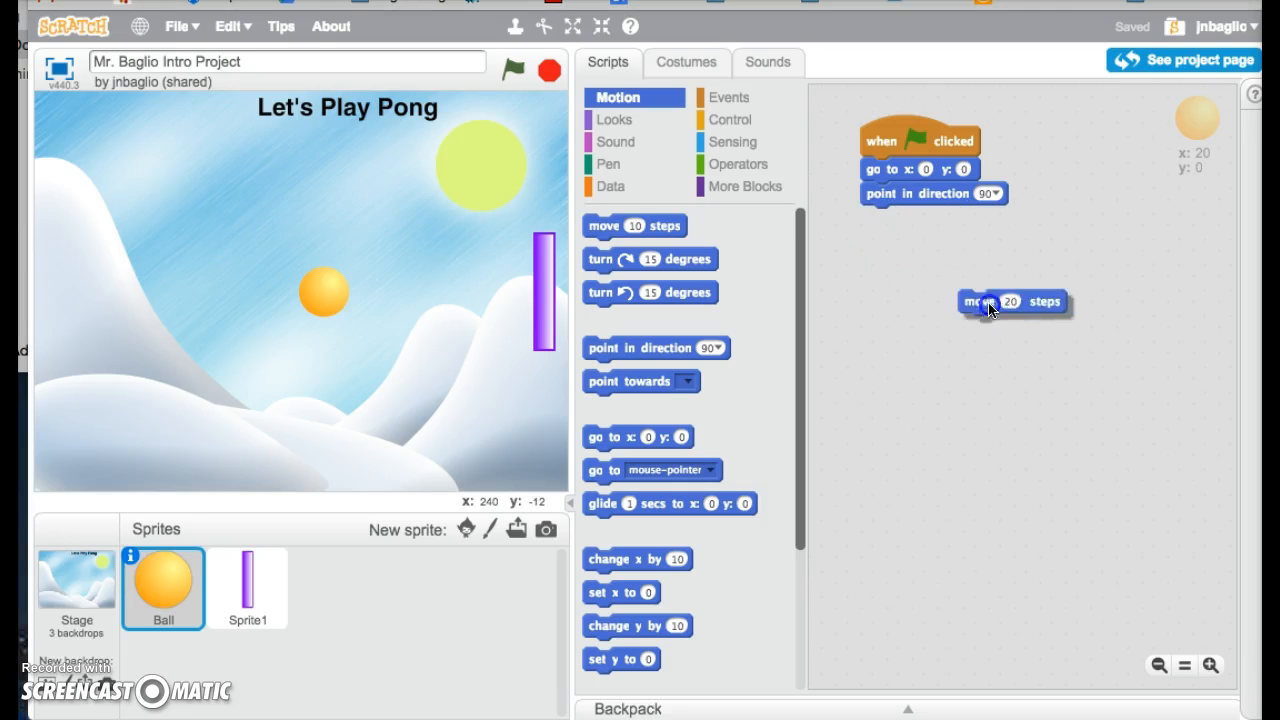
drag(1012, 302, 1054, 316)
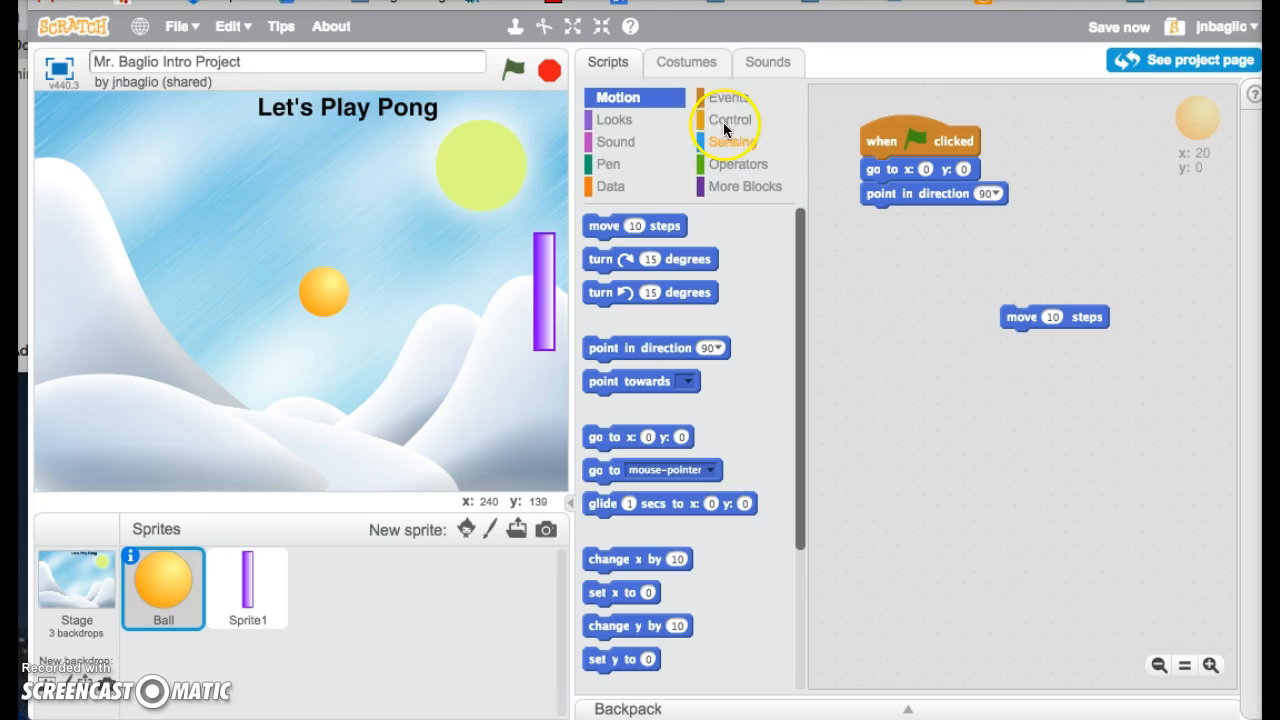
click(730, 120)
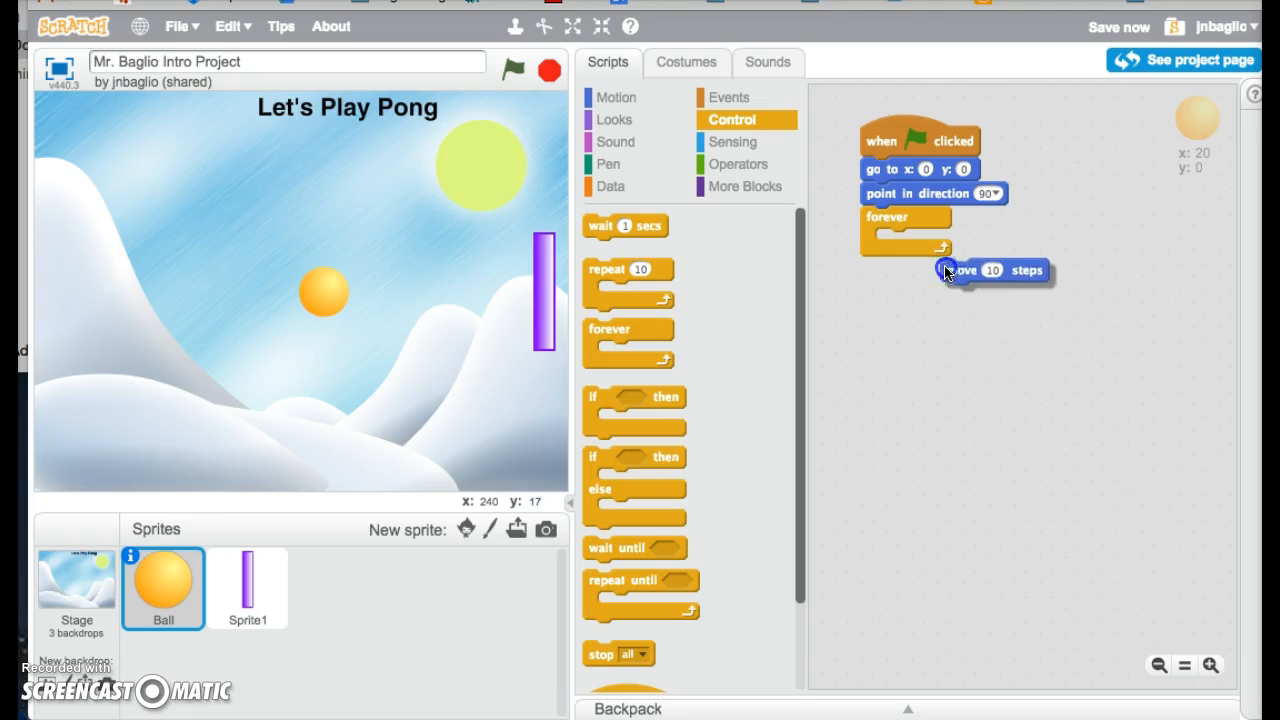
Step: Place move 10 steps inside the forever loop so the ball keeps moving
drag(990, 270, 904, 240)
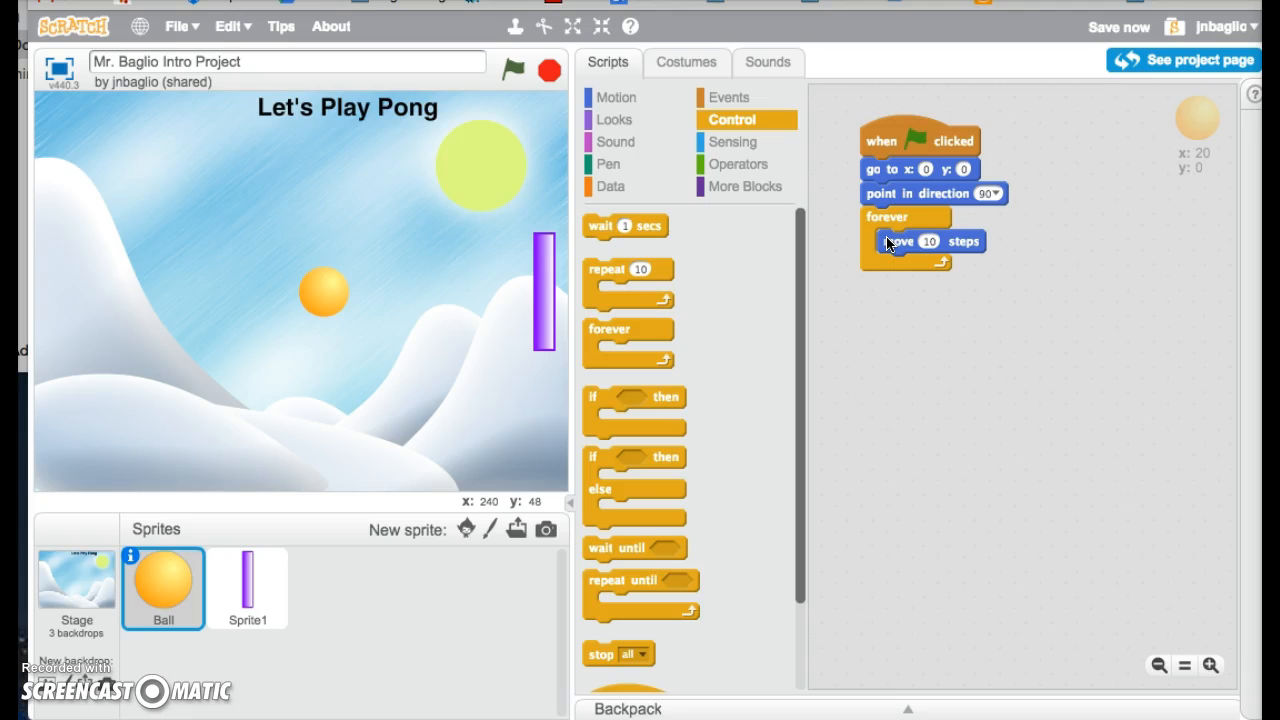
click(732, 142)
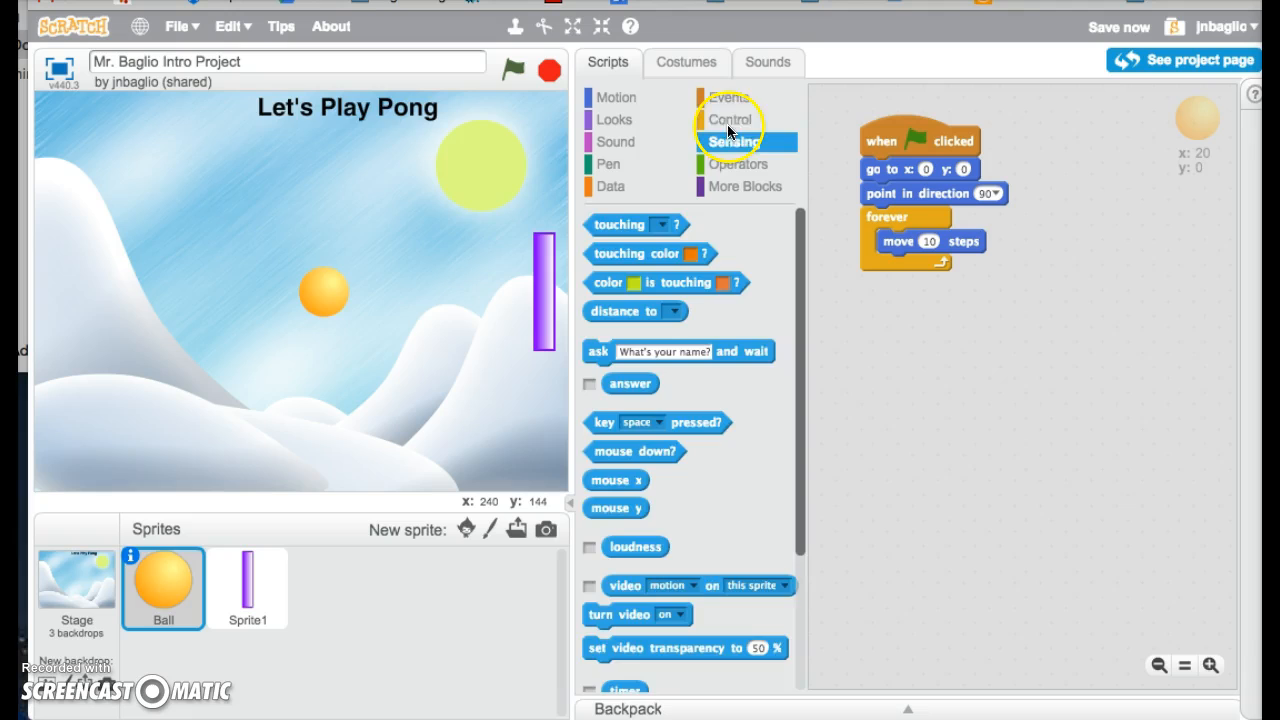
click(732, 120)
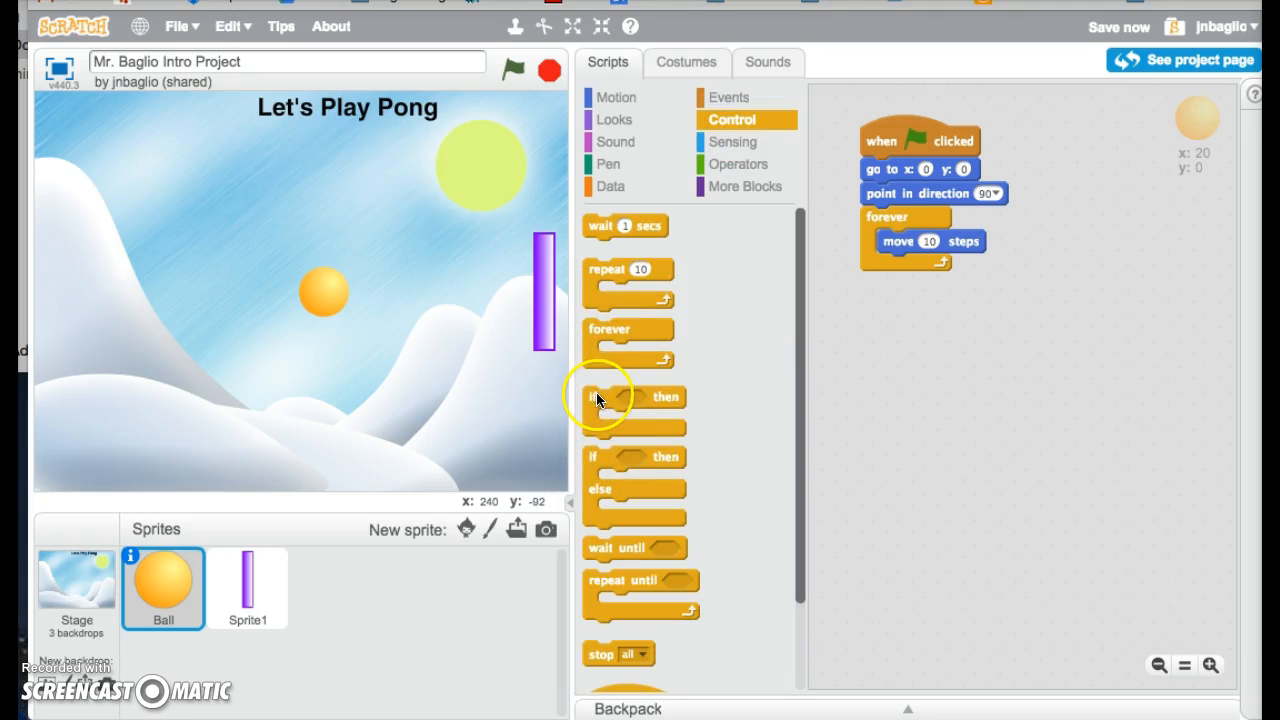
Step: Add an if-then block and a Sensing touching condition to the scripts area
drag(632, 396, 884, 332)
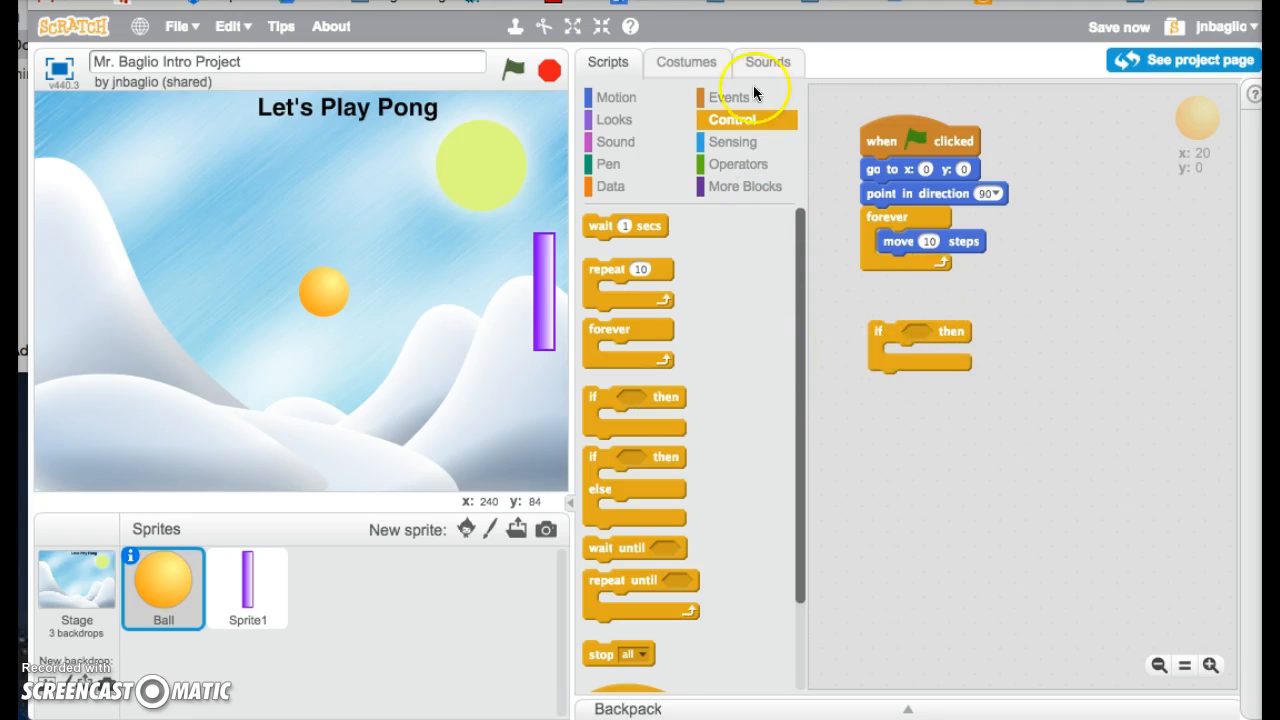
click(732, 140)
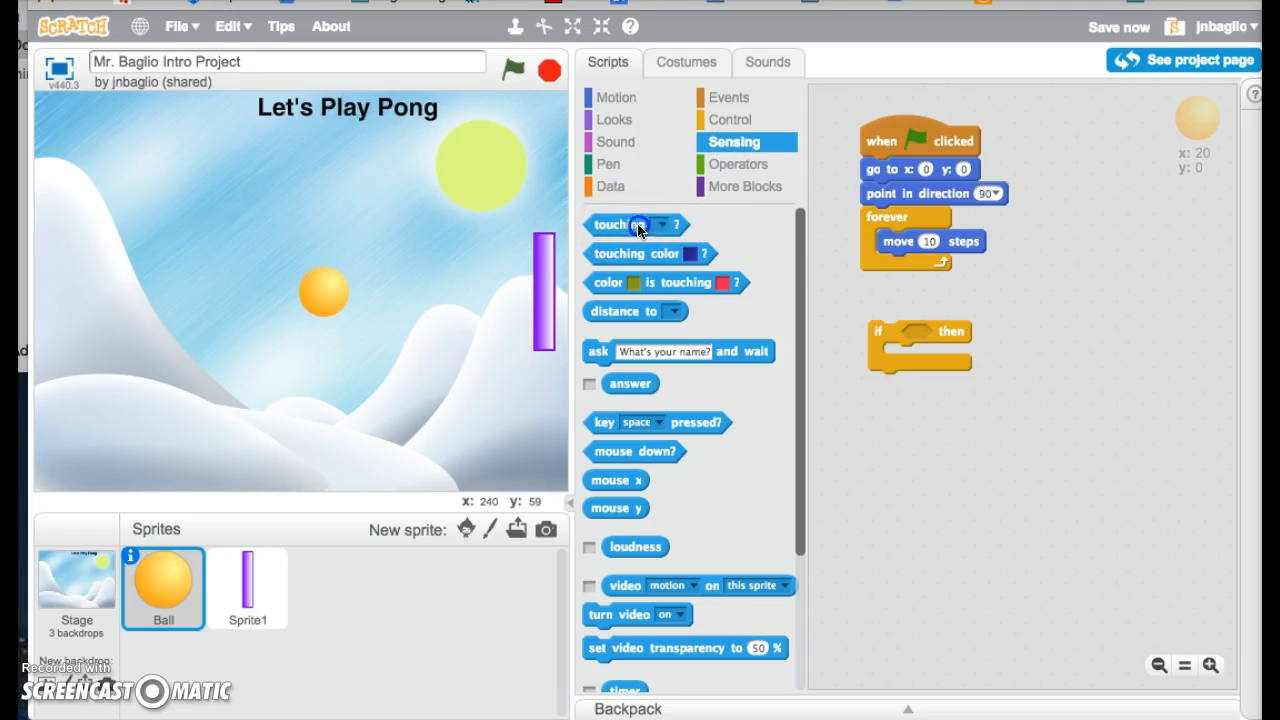
drag(616, 224, 1056, 316)
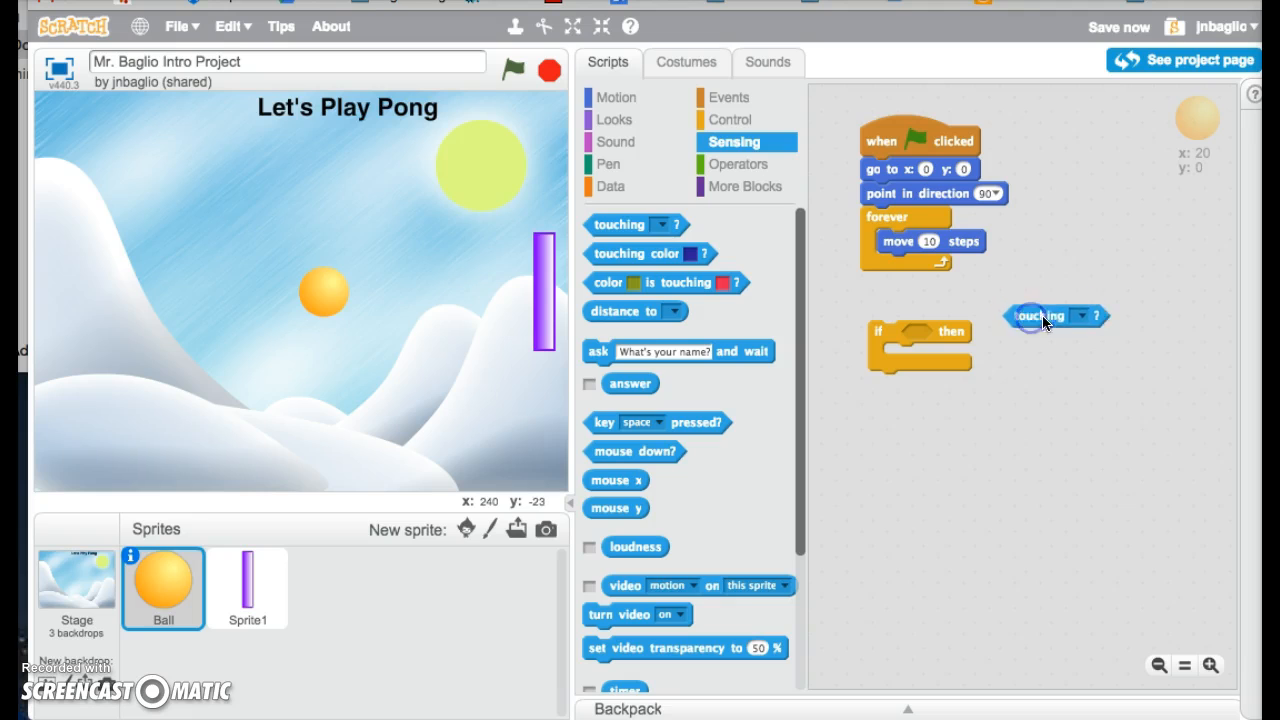
Step: Set the condition to touching Sprite1 and fit it into the if block
click(1080, 316)
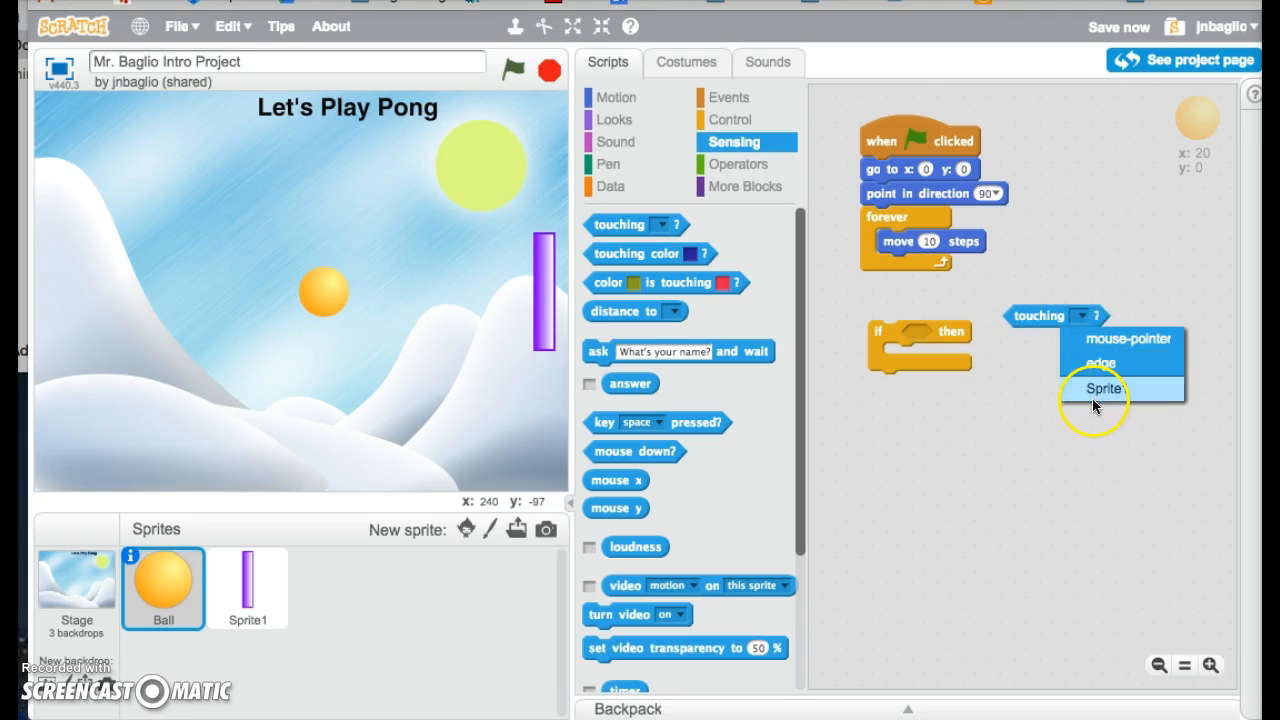
click(1104, 388)
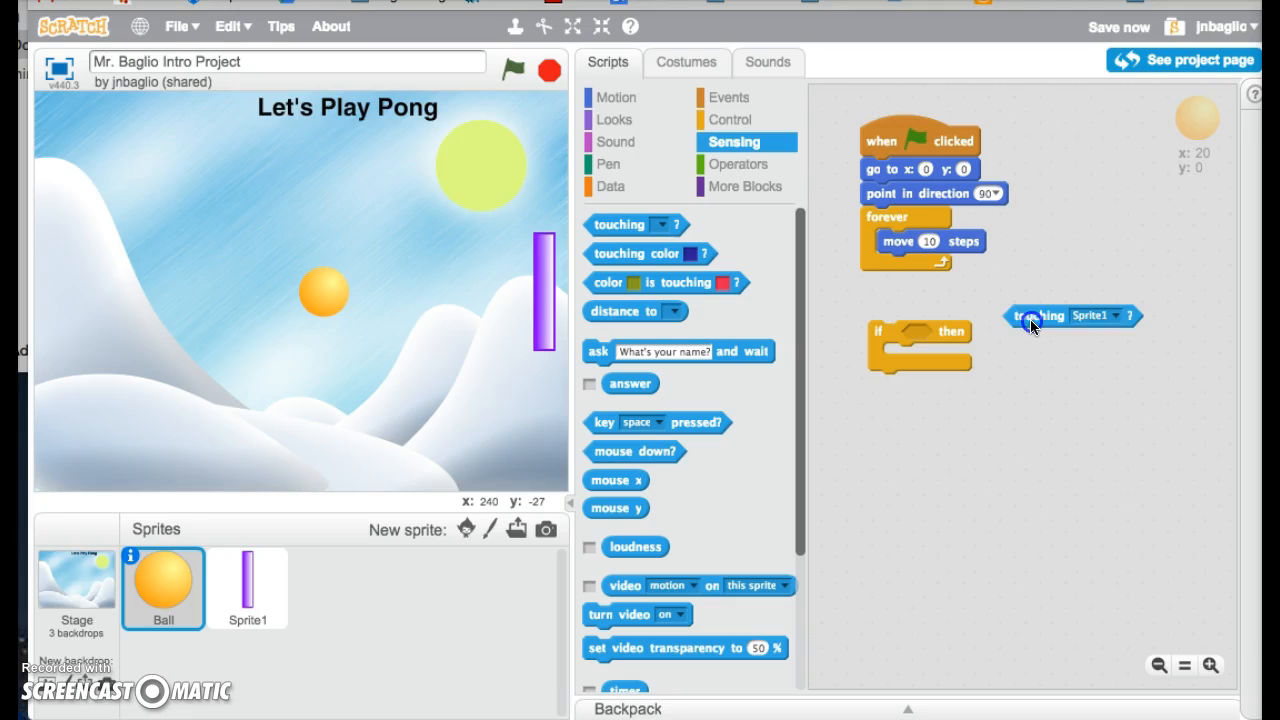
drag(1040, 316, 936, 332)
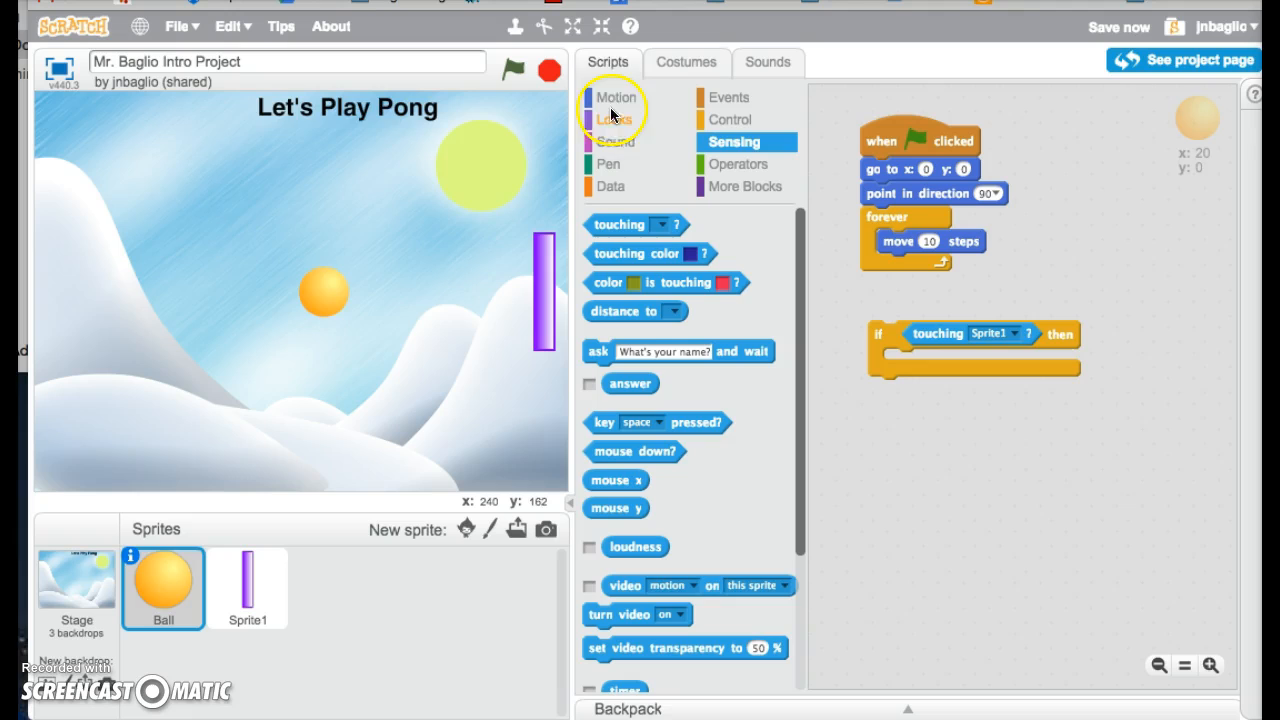
Step: Add a point in direction block from Motion for the bounce off Sprite1
click(616, 96)
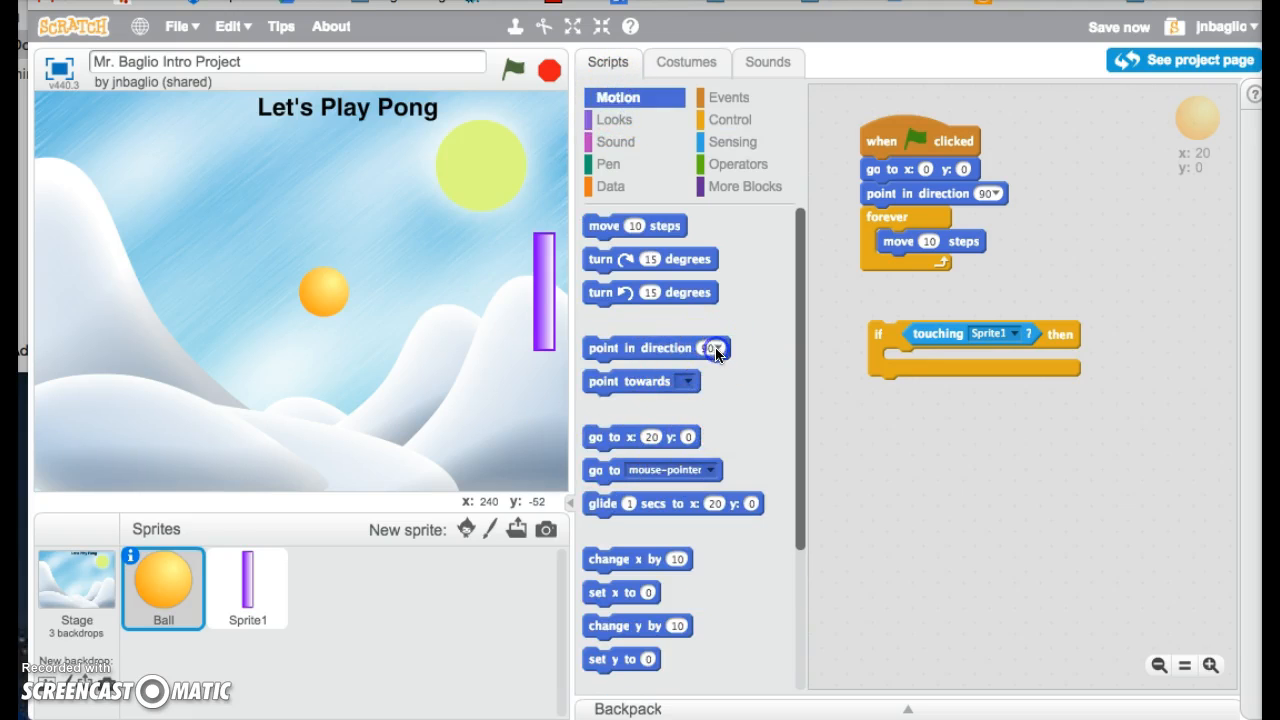
click(716, 348)
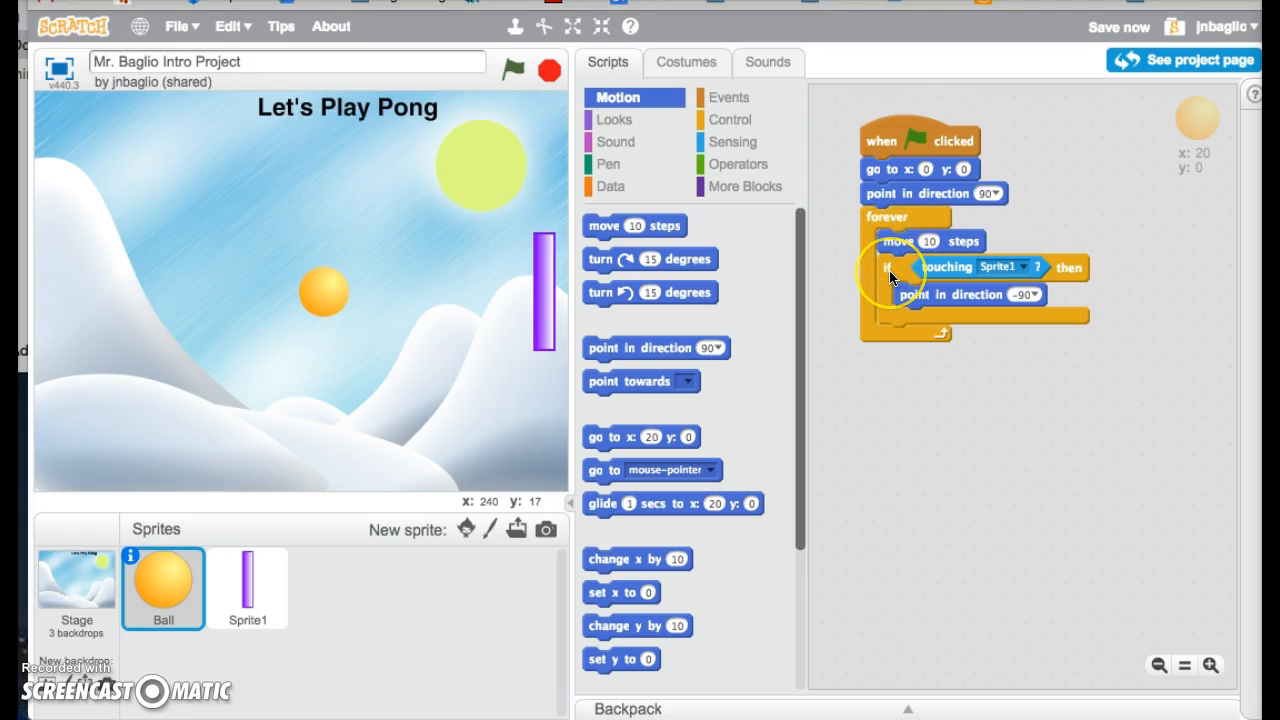
mouse_move(1036, 272)
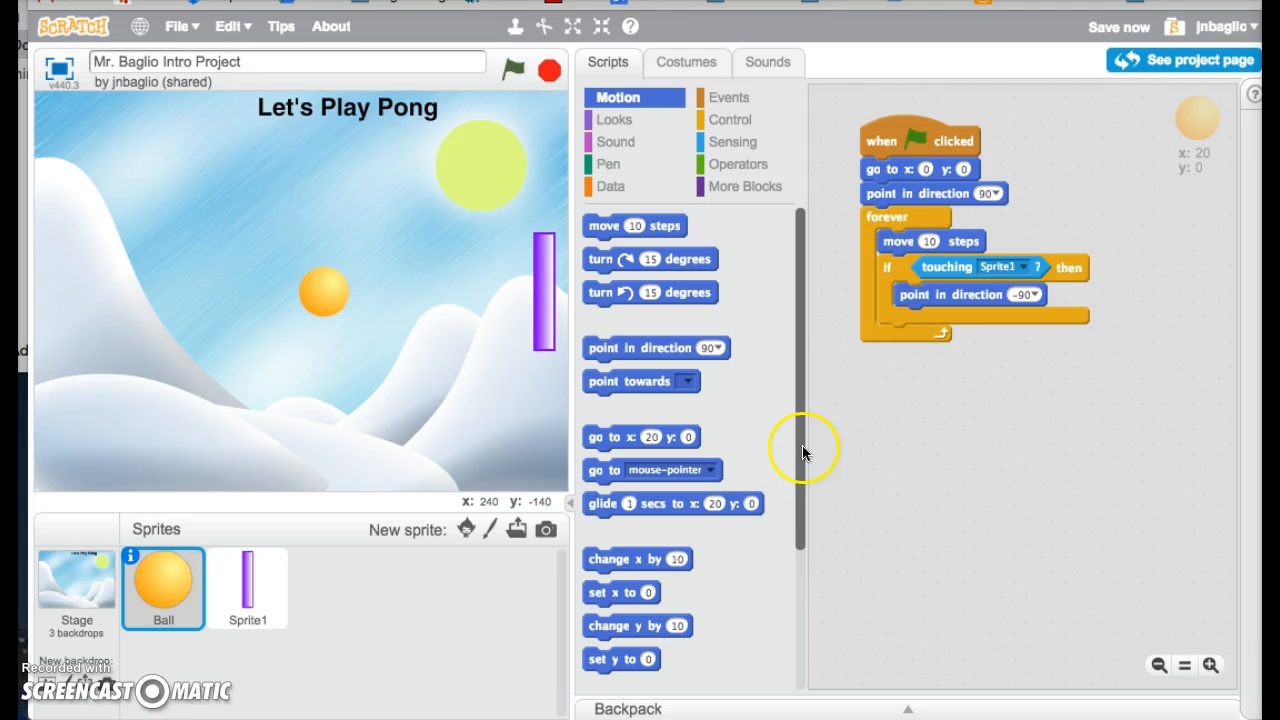
Step: Add an if on edge, bounce block inside the forever loop after the touching check
scroll(down, 3)
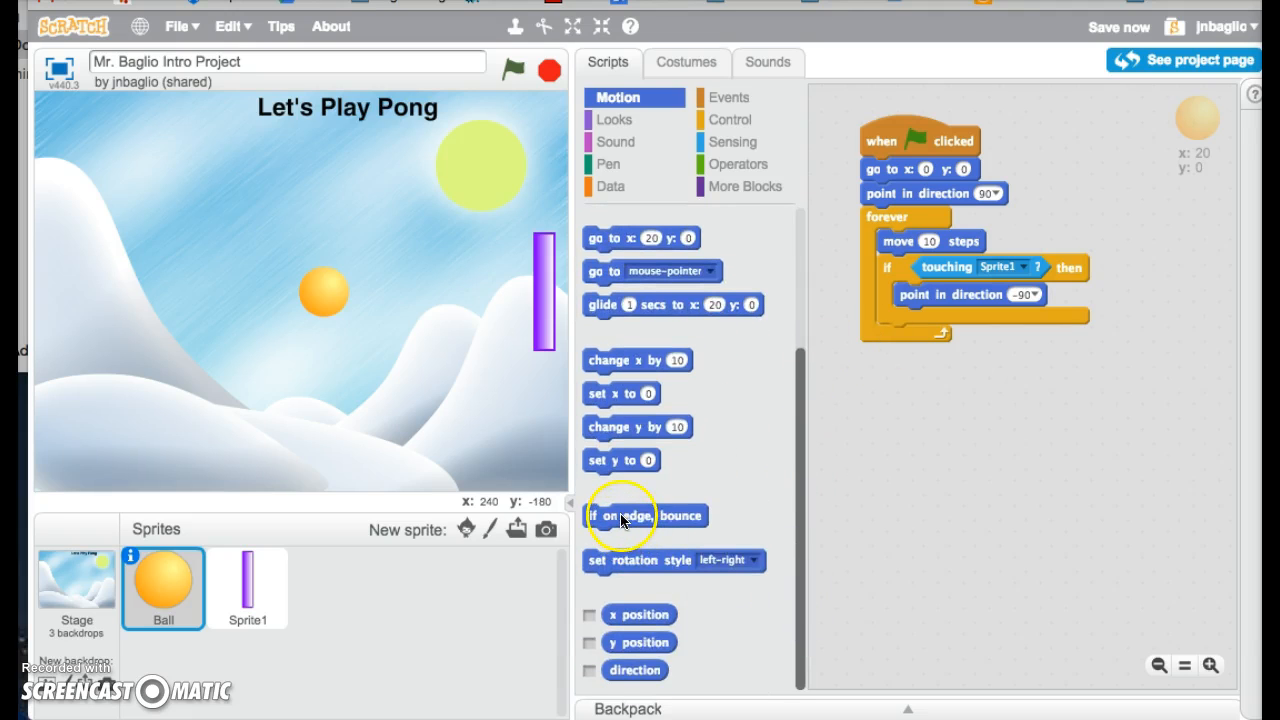
drag(644, 516, 960, 400)
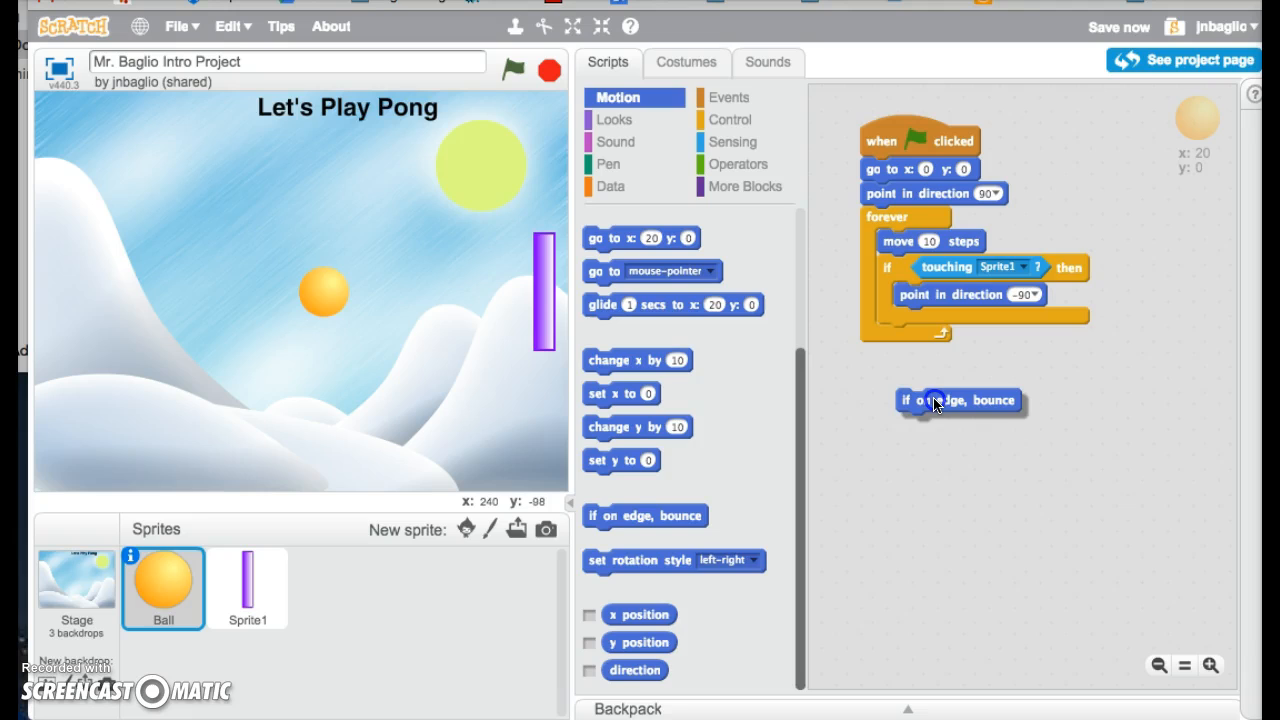
drag(960, 400, 944, 342)
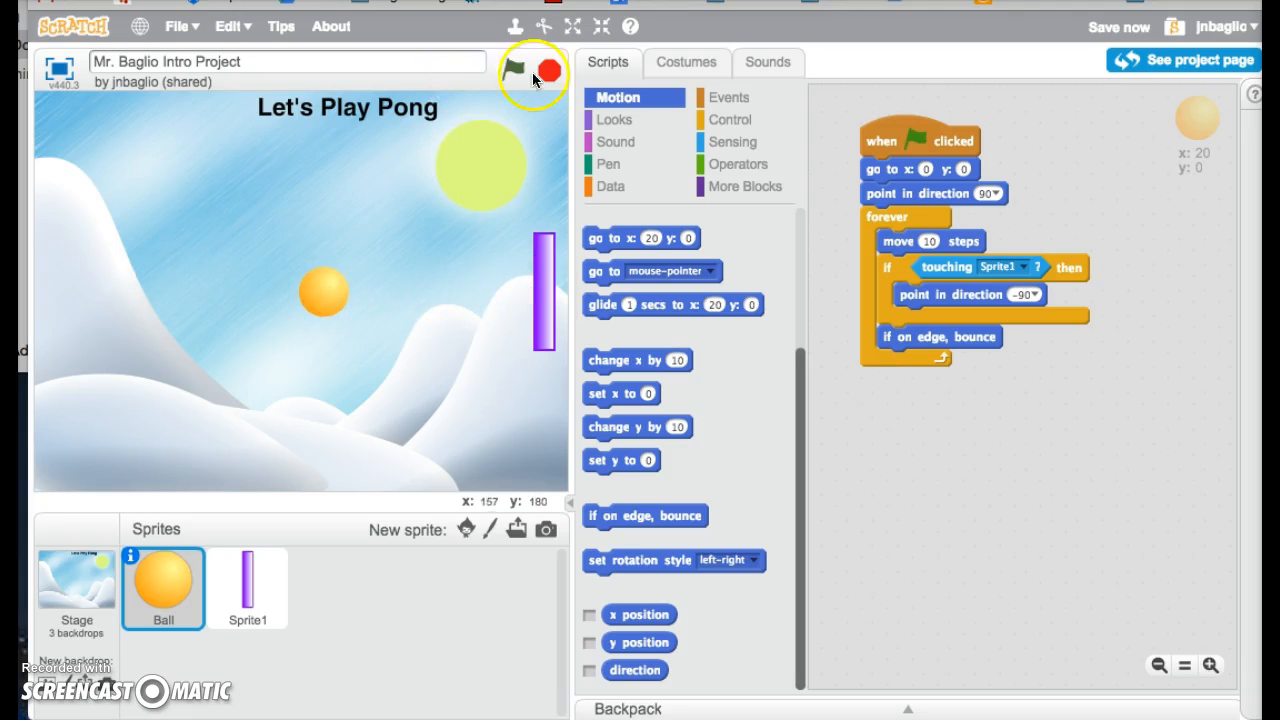
Step: Run the project with the green flag several times to watch the ball bounce, then stop it
click(512, 70)
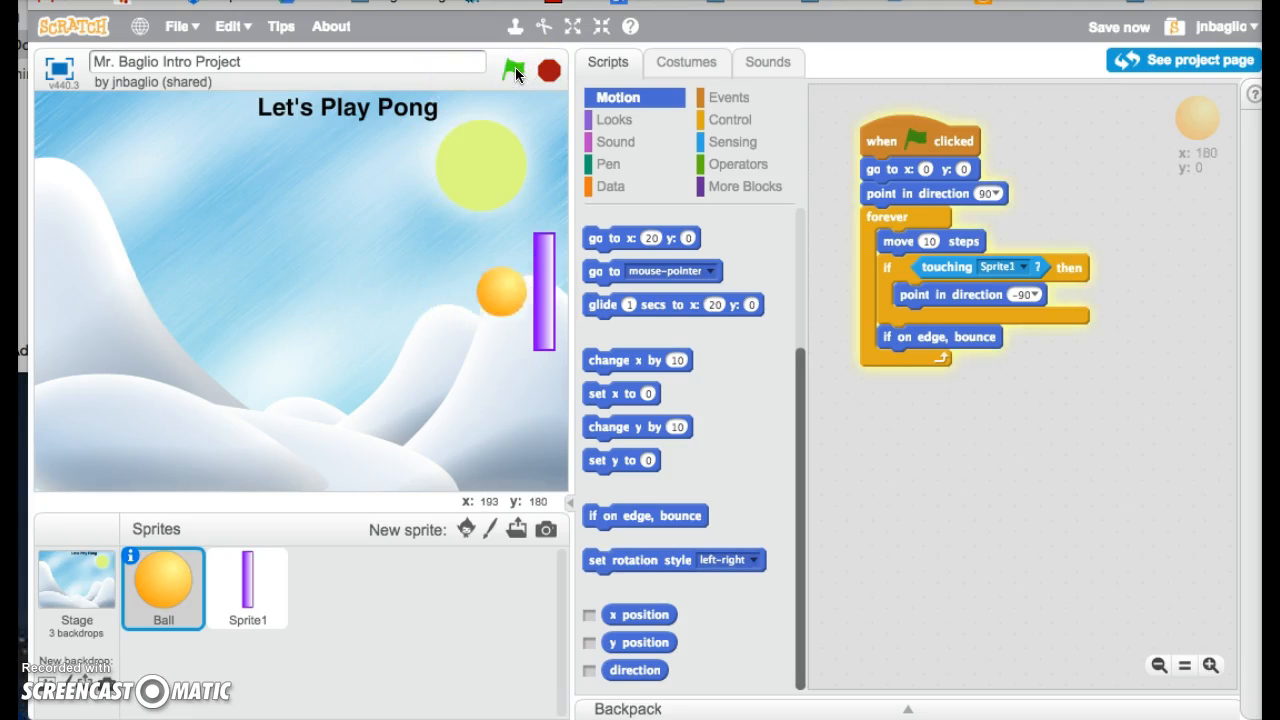
click(512, 70)
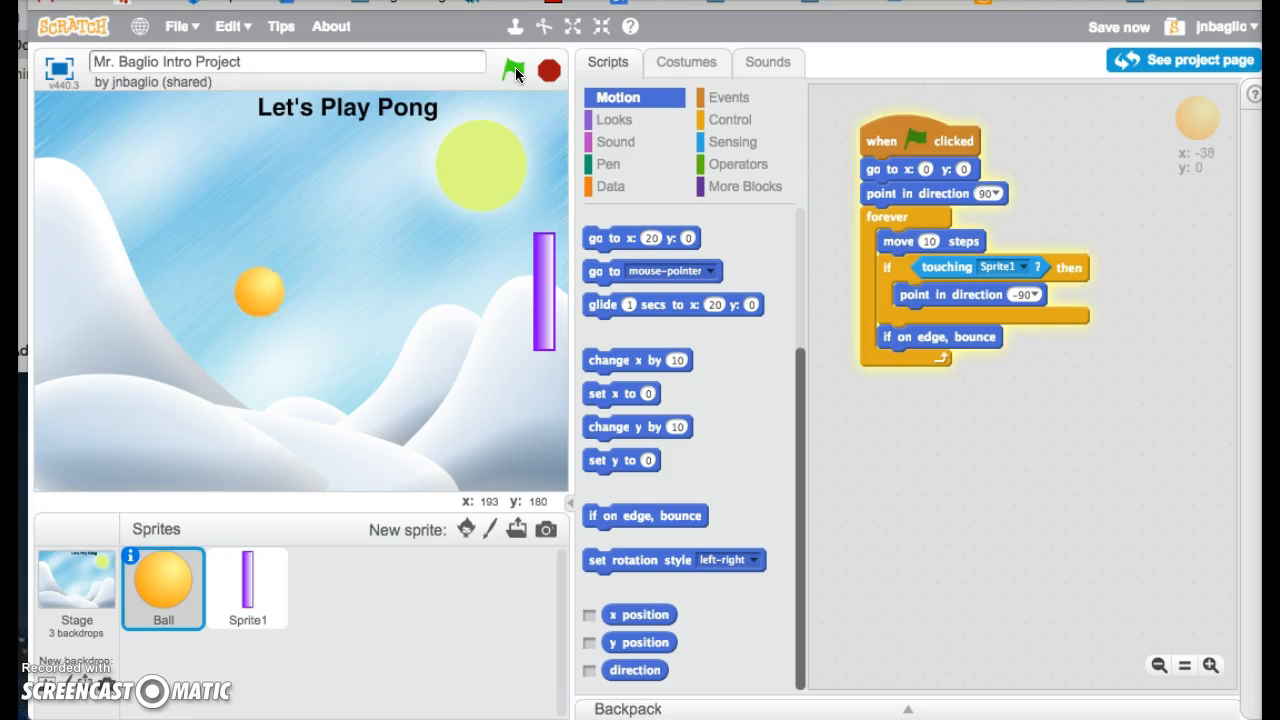
click(512, 70)
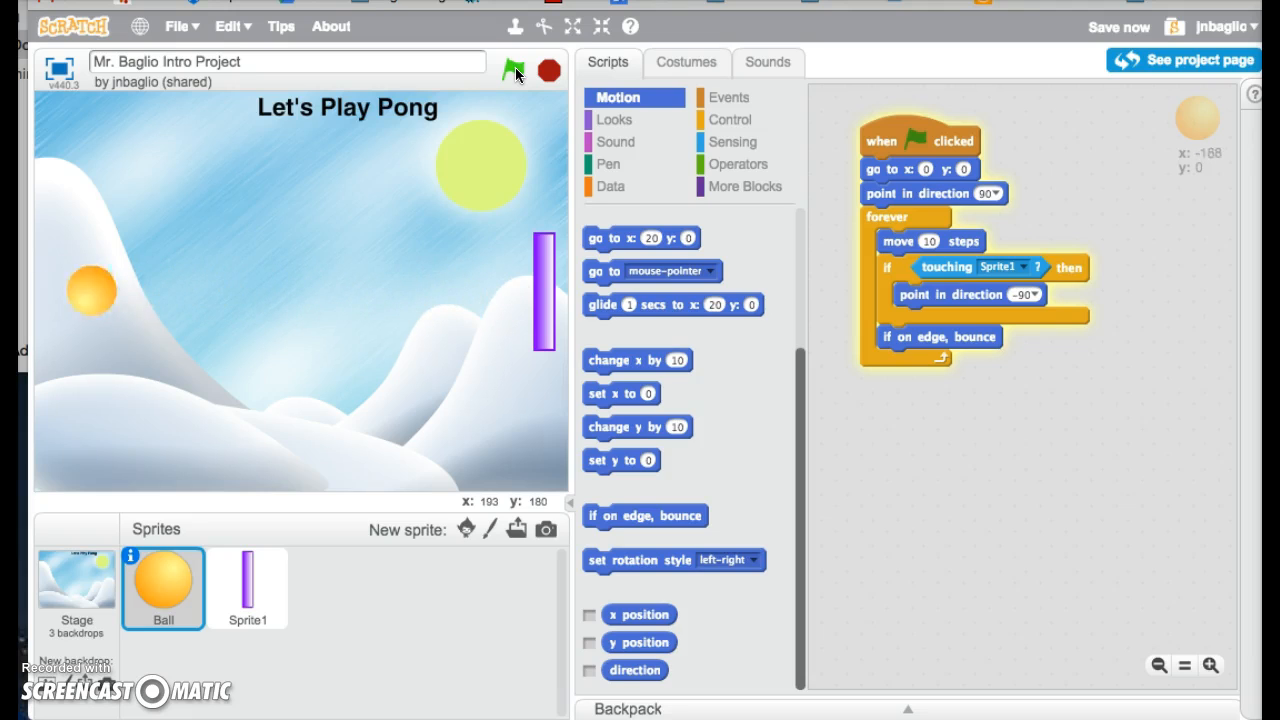
click(514, 70)
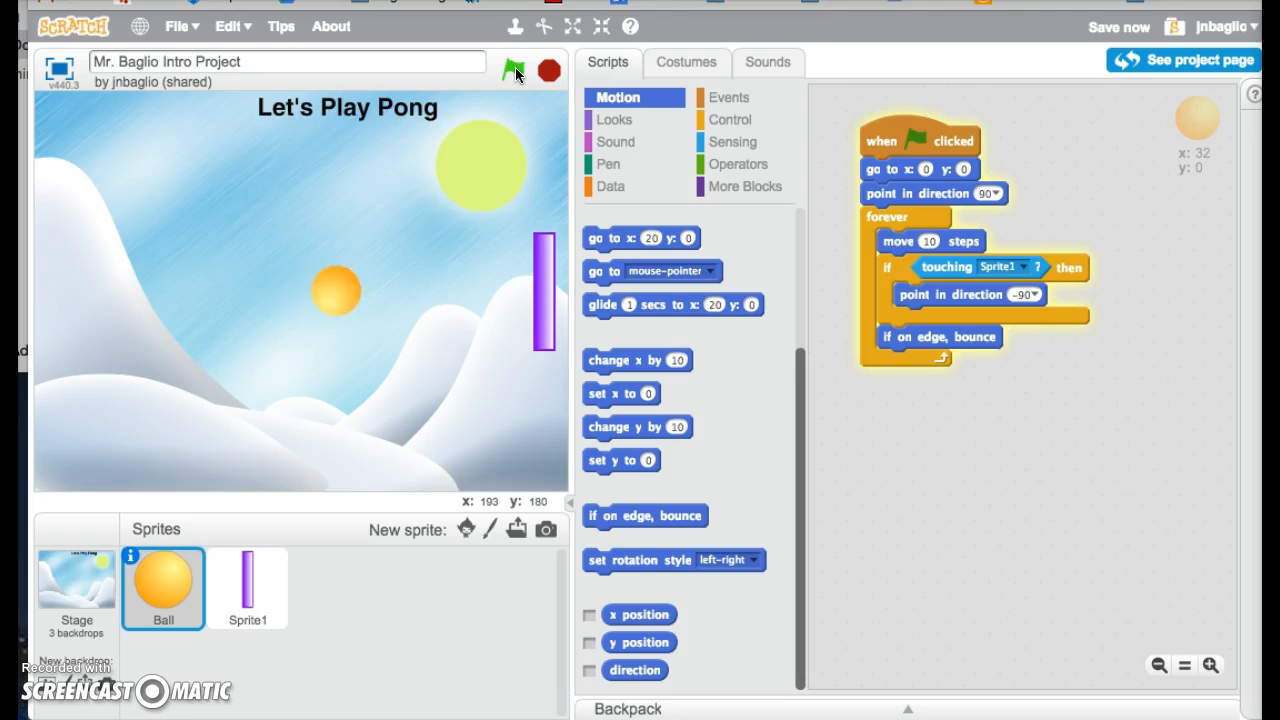
click(514, 70)
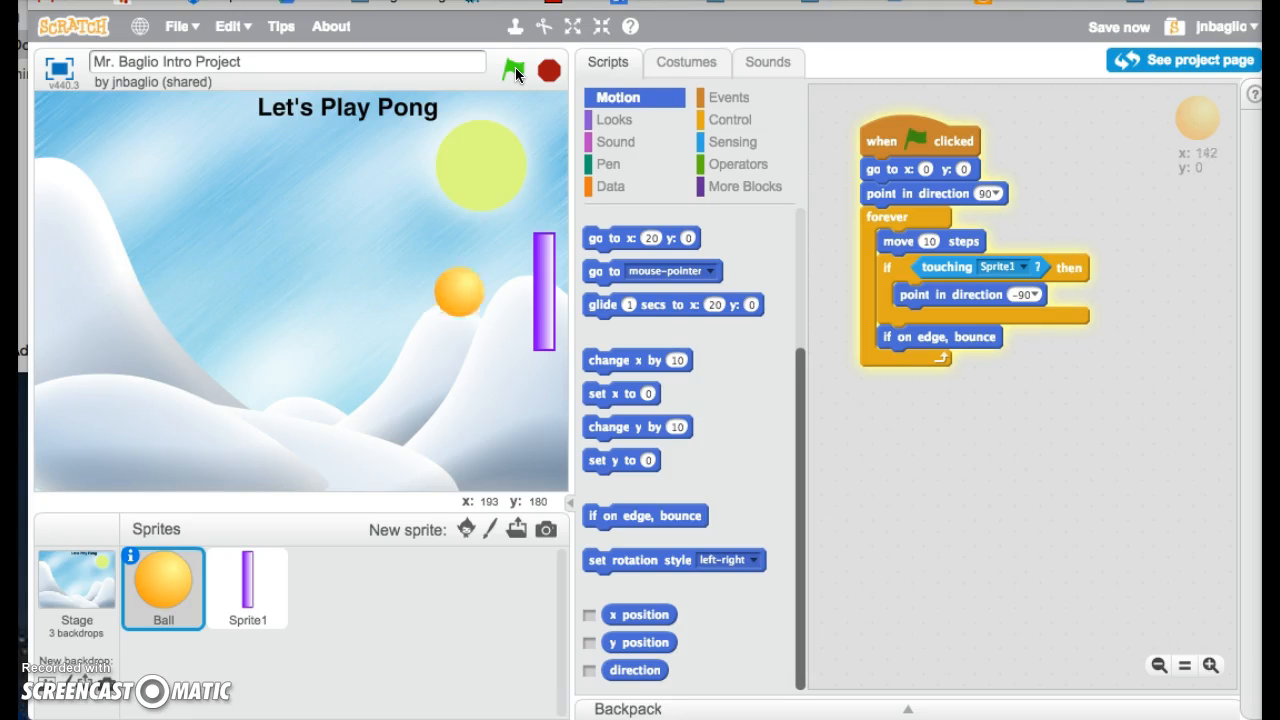
click(548, 70)
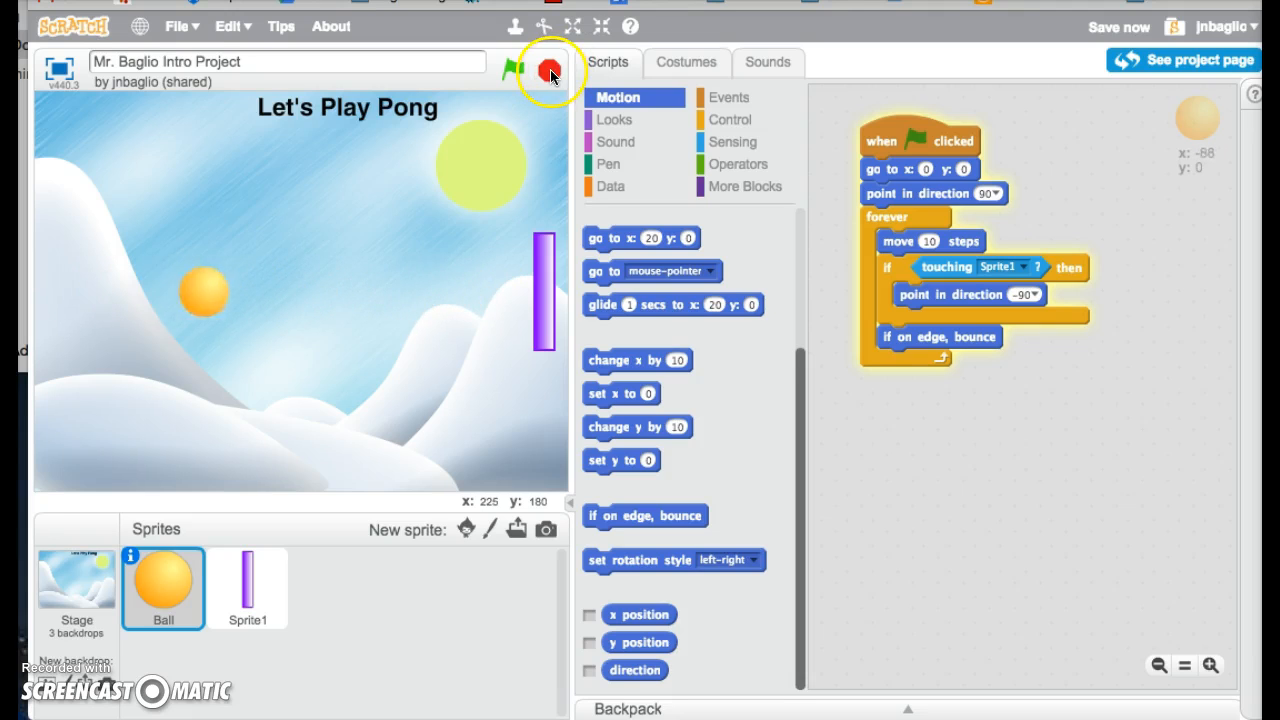